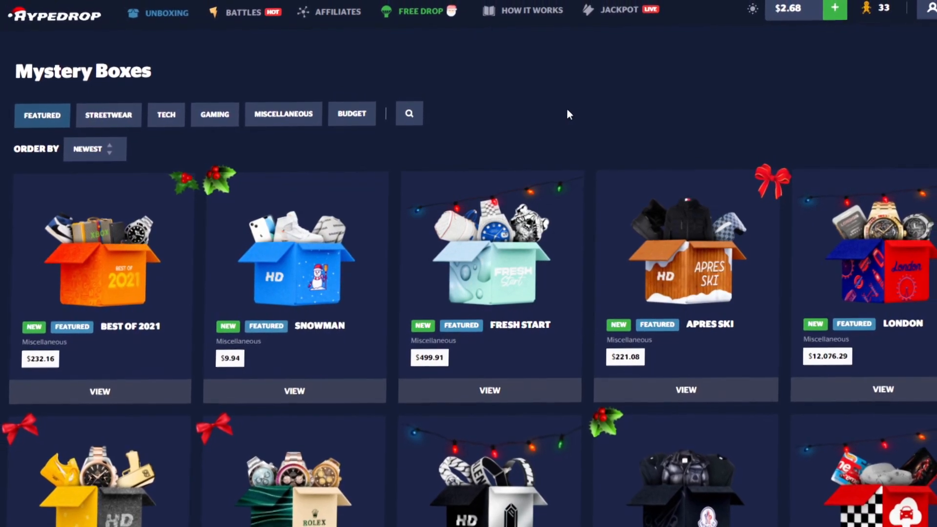
# Open the Deposit dialog from the balance and apply the promo code
pyautogui.click(835, 11)
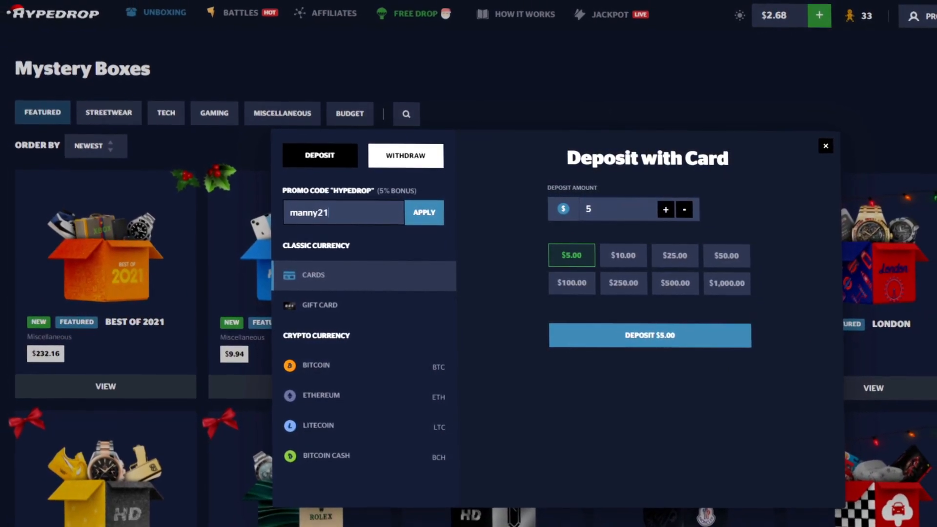
pyautogui.click(415, 14)
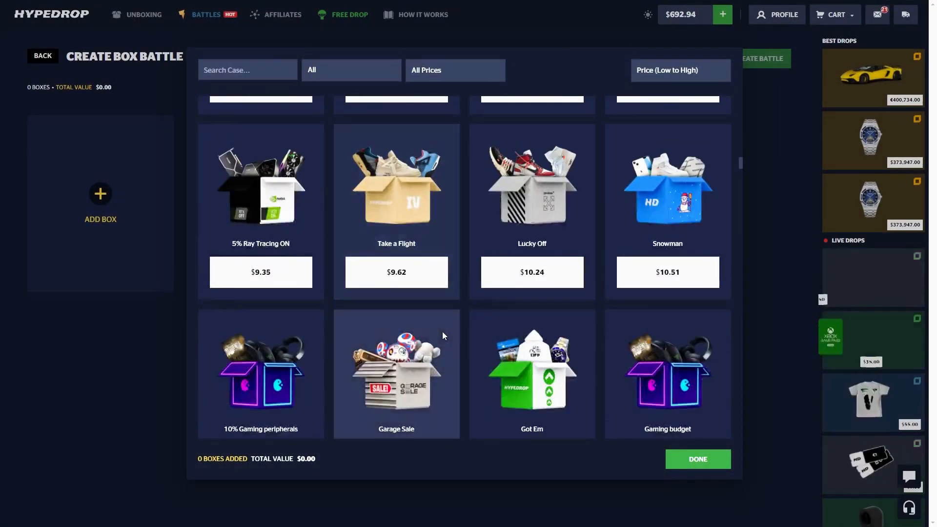
# Add 20 Got Em boxes and create the $271.60 battle
pyautogui.scroll(-3)
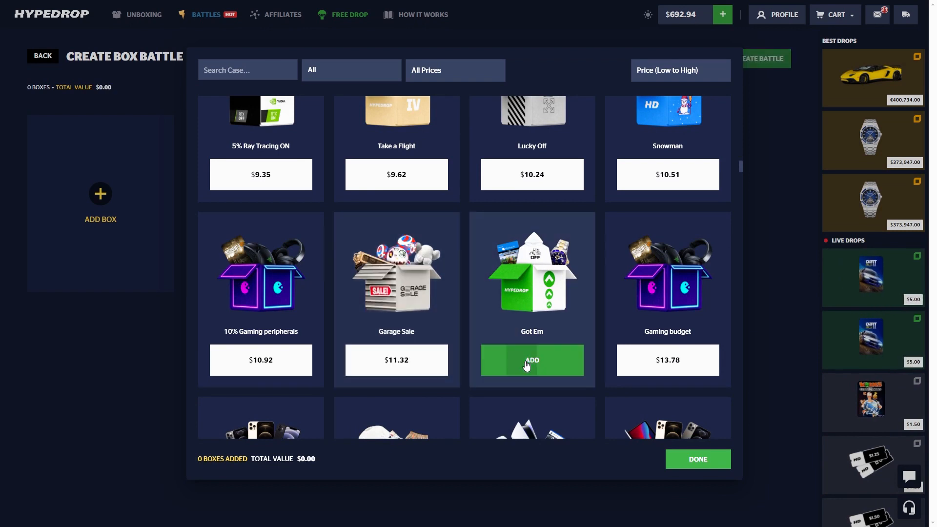
pyautogui.click(530, 360)
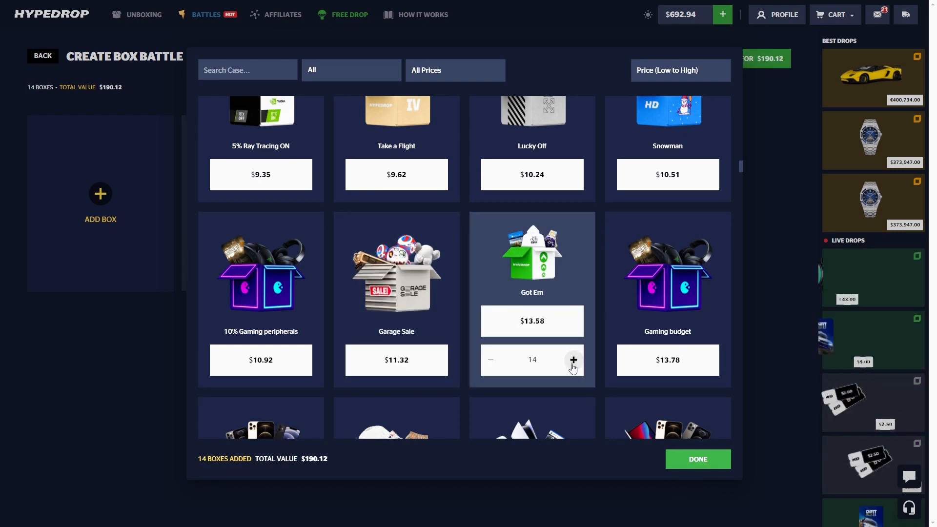
pyautogui.click(572, 359)
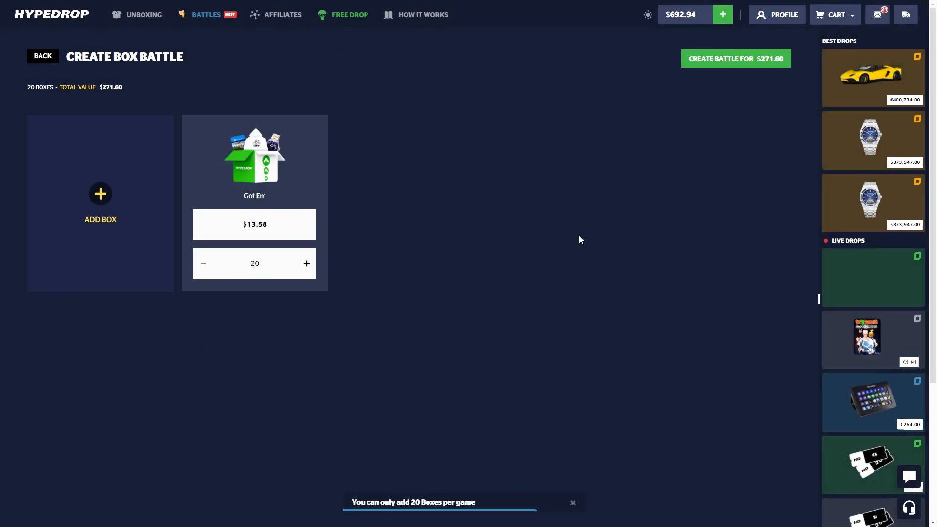
pyautogui.click(736, 58)
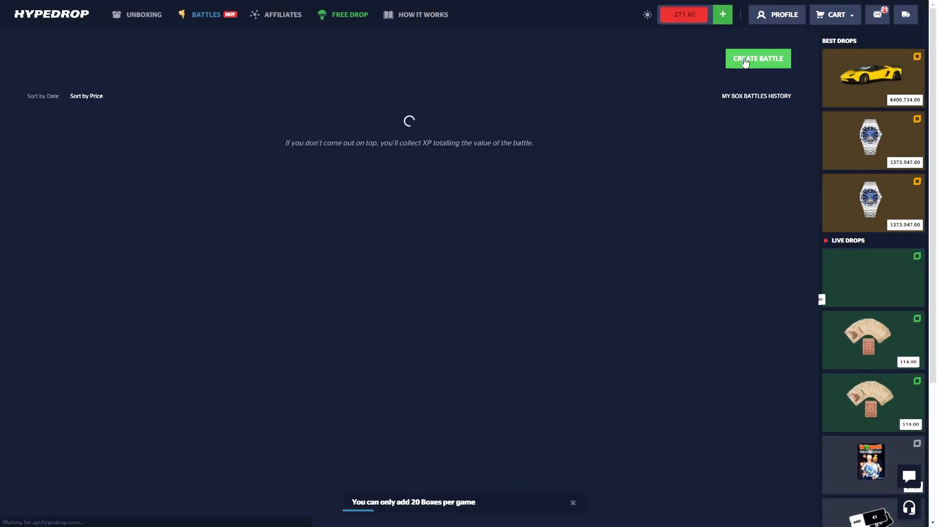
pyautogui.click(756, 58)
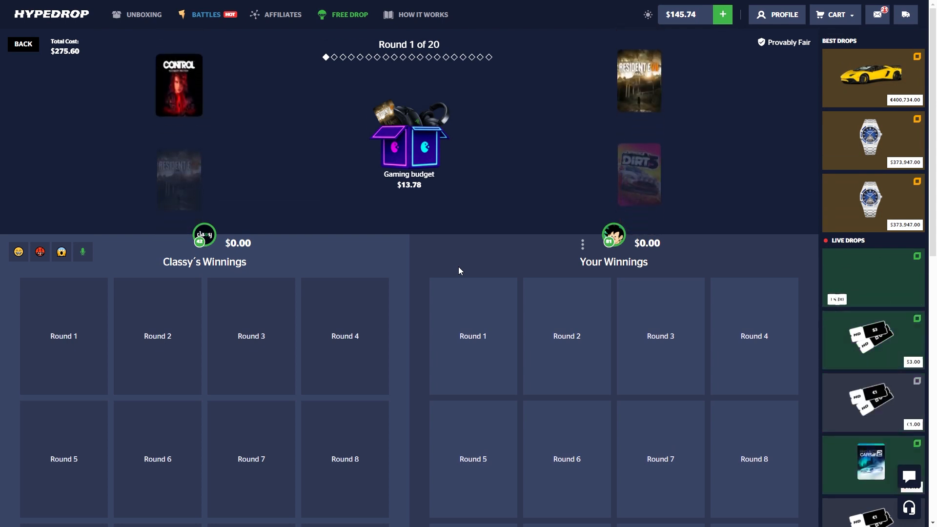
# Scroll down to watch round 1 of the $275.60 battle against Classy
pyautogui.scroll(-3)
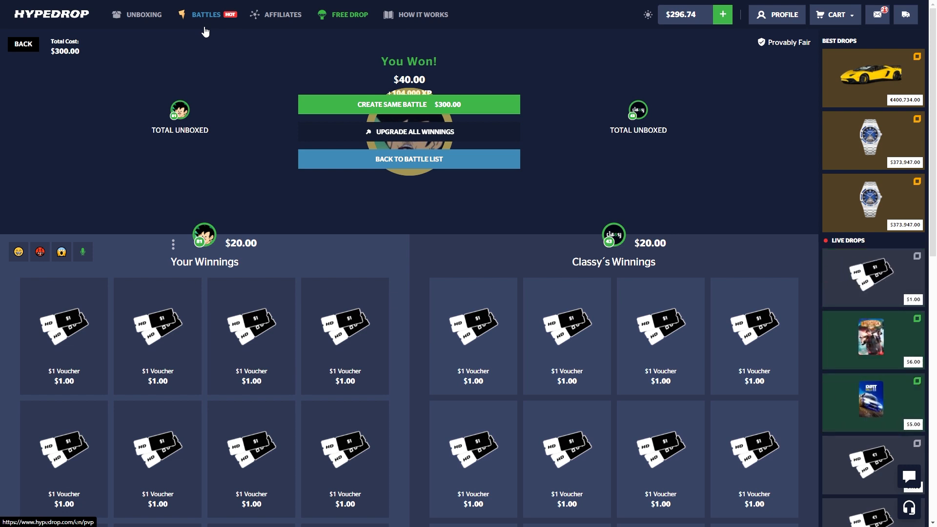
pyautogui.click(409, 104)
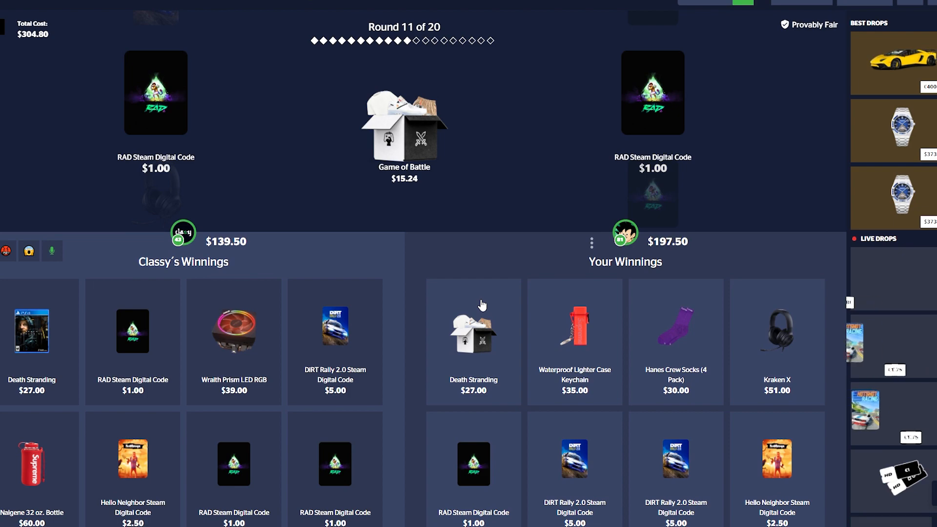
# Scroll down to follow rounds 12–14 of the battle against Classy
pyautogui.scroll(-3)
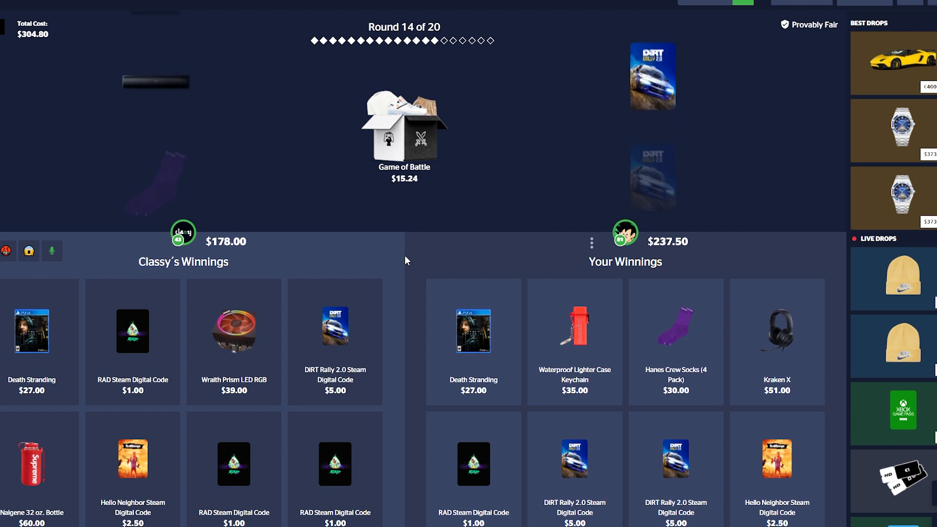
pyautogui.moveTo(415, 264)
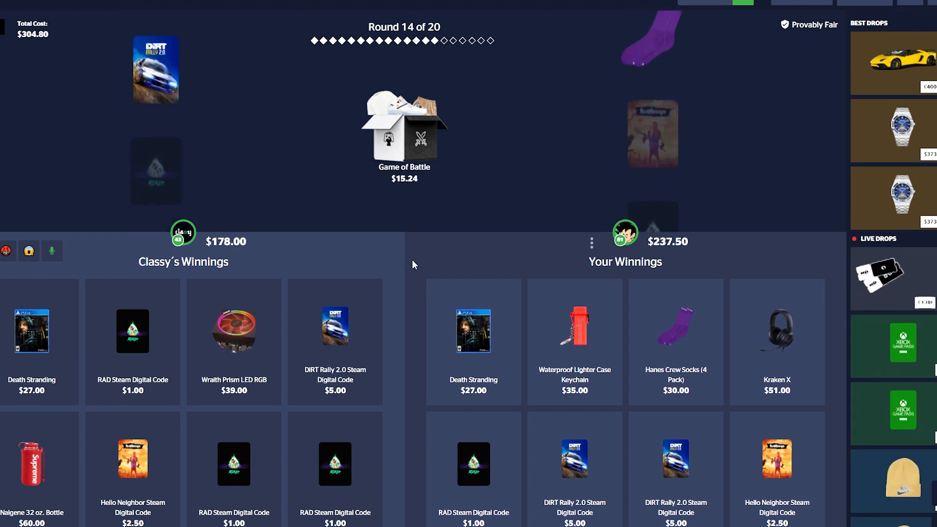
pyautogui.scroll(-3)
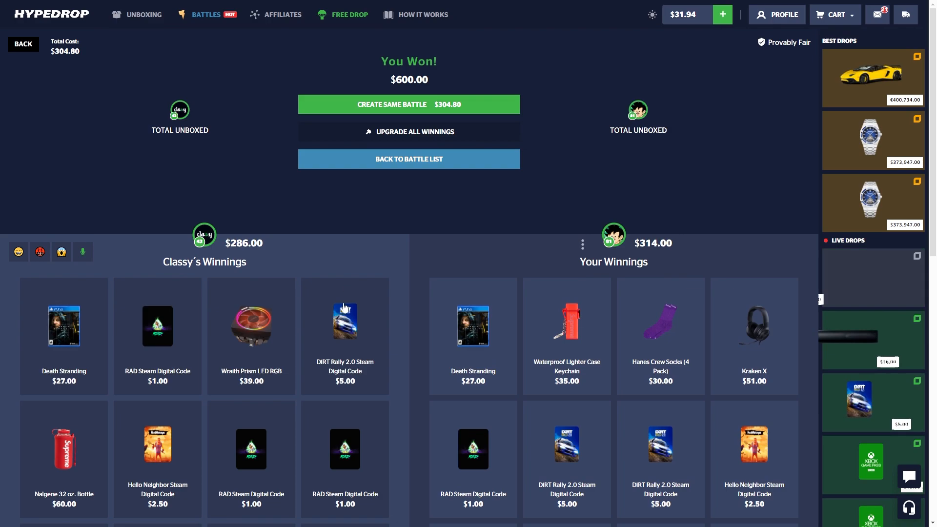
pyautogui.scroll(-3)
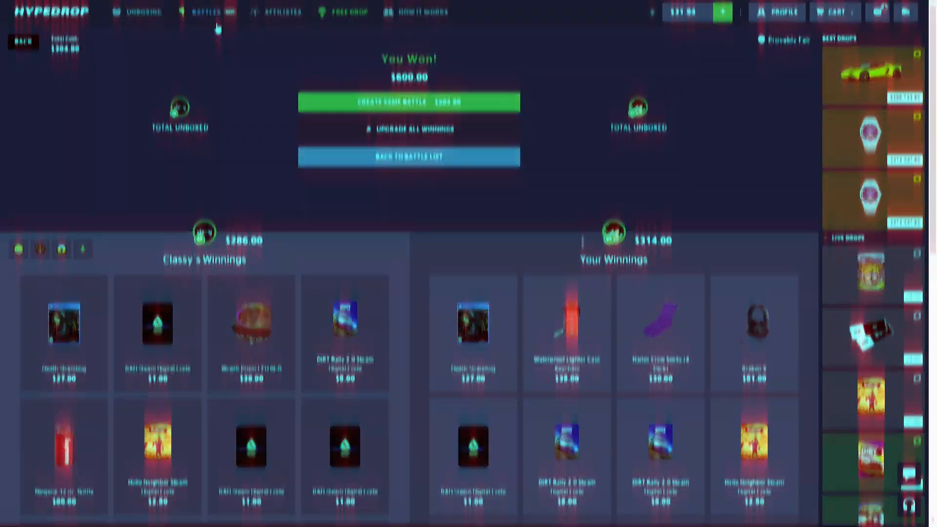
# Watch the middle rounds against Classy, scrolling down to follow them
pyautogui.click(409, 101)
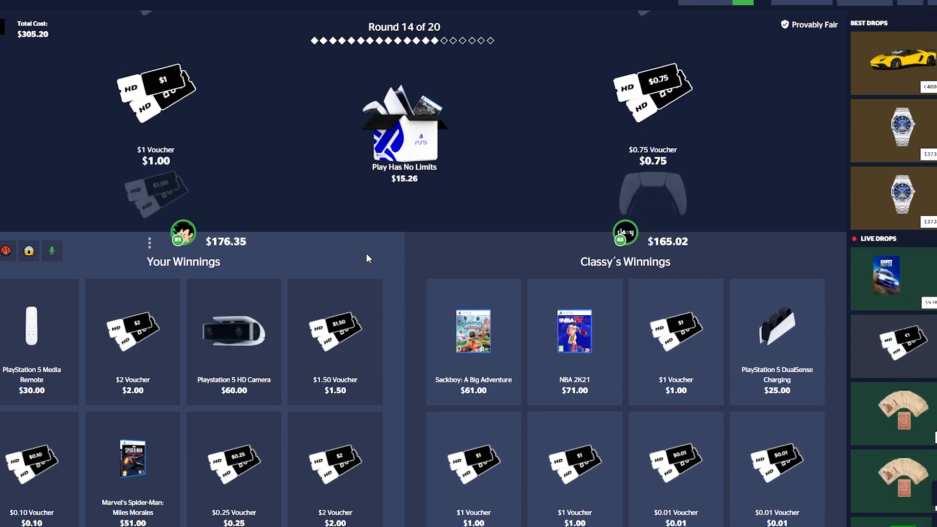
pyautogui.scroll(-3)
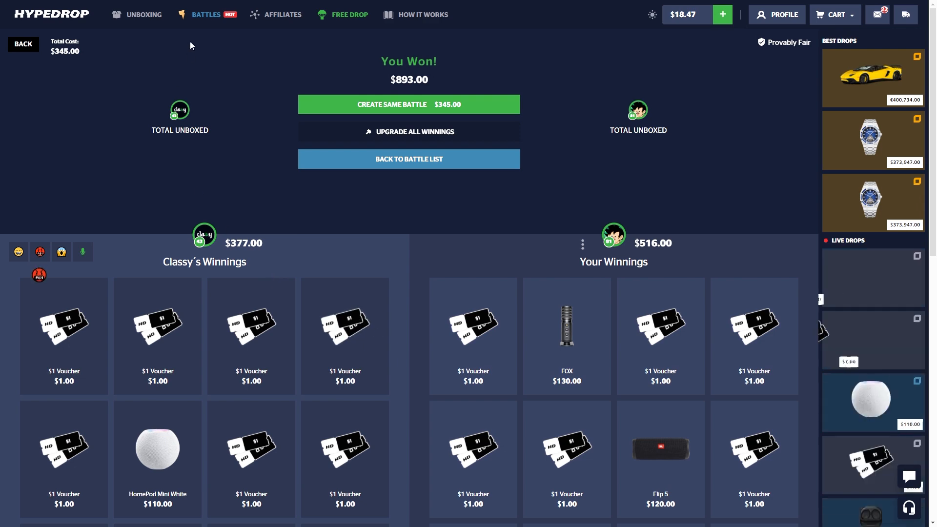
pyautogui.moveTo(208, 17)
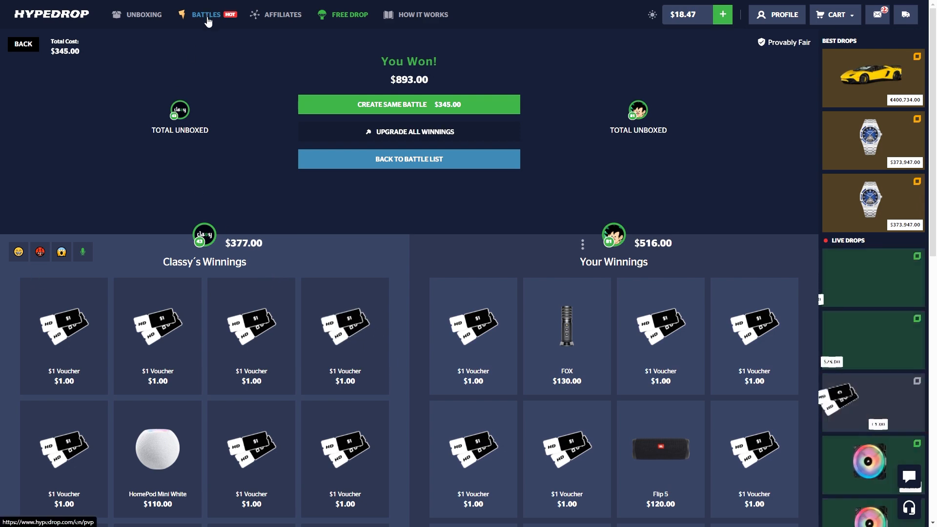
pyautogui.scroll(-3)
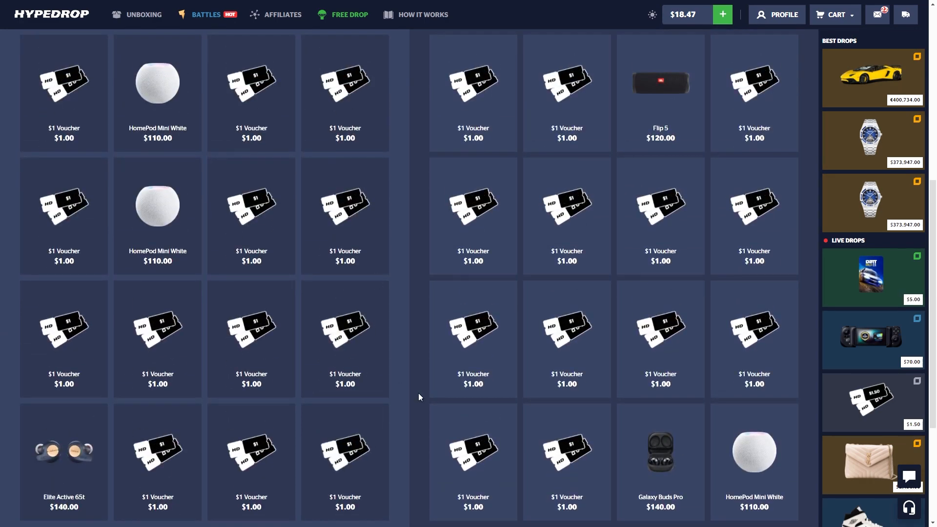
pyautogui.scroll(-3)
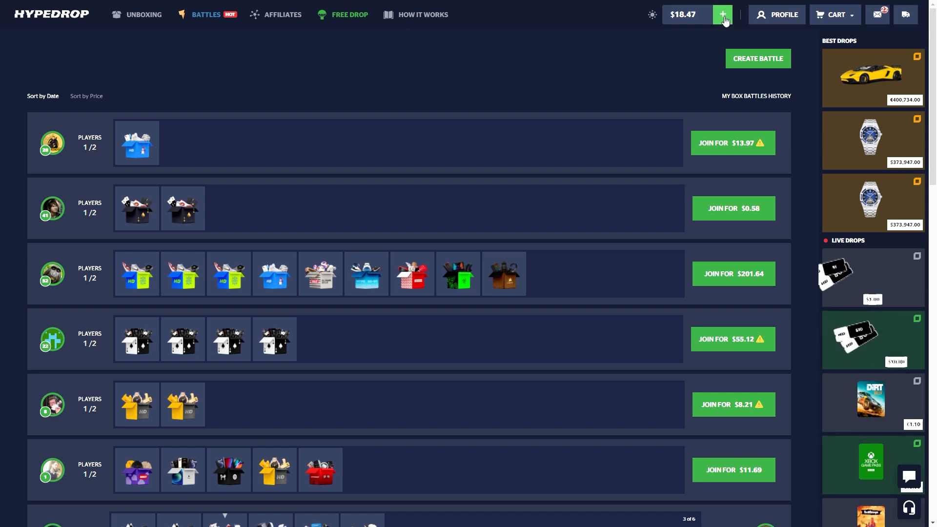
# Open the deposit window and enter promo code 'manny21'
pyautogui.click(722, 14)
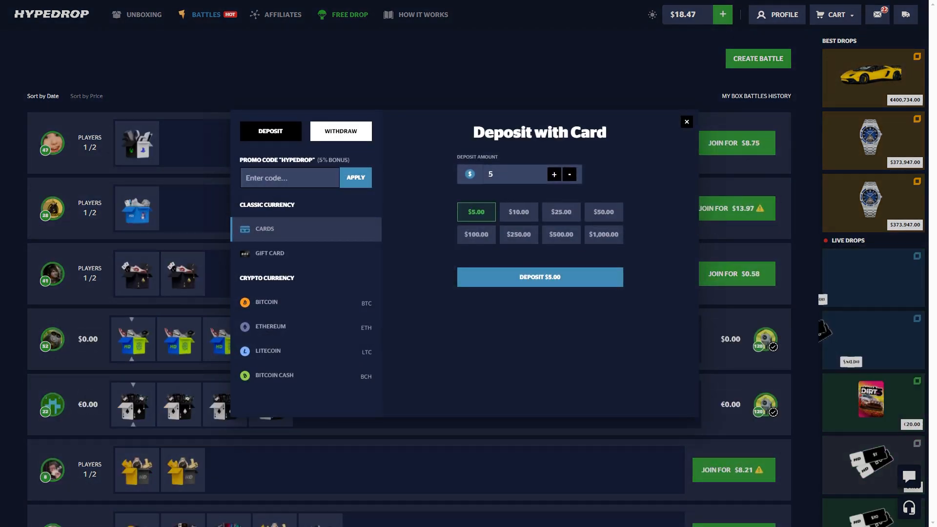
pyautogui.write('manny21')
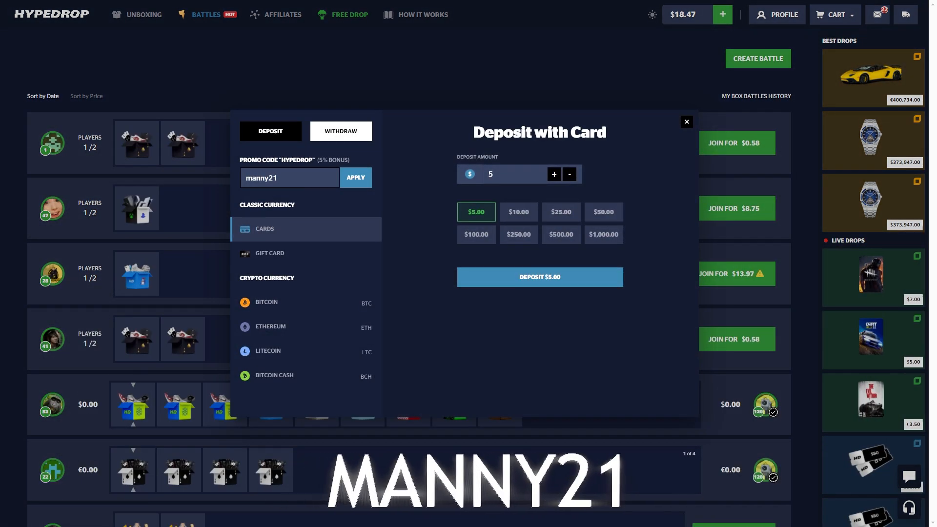